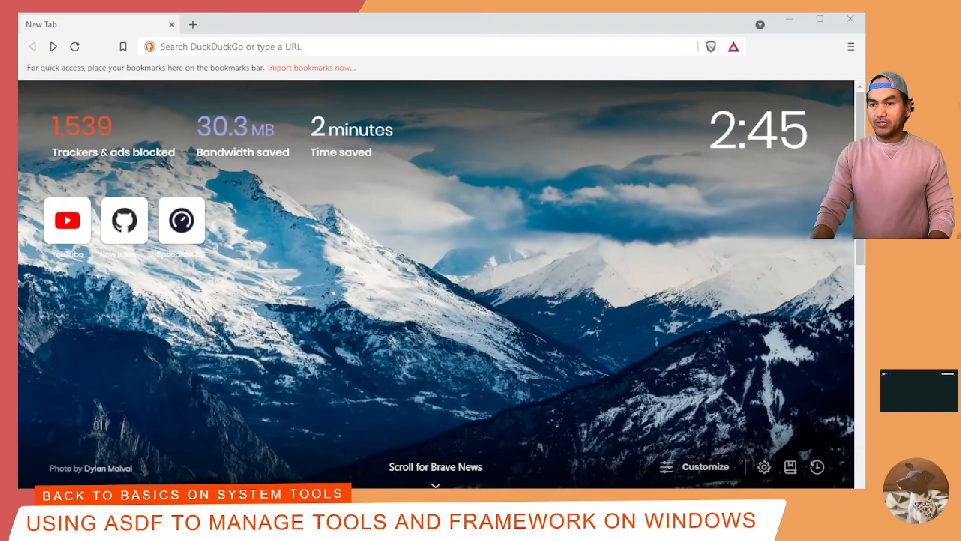
Load the raw asdf-ubuntu-install.sh script from GitHub and highlight its zsh asdf update block
type("https://raw.githubusercontent.com/dyordsabuzo/miscellany/main/tools/asdf-ubuntu-install.sh")
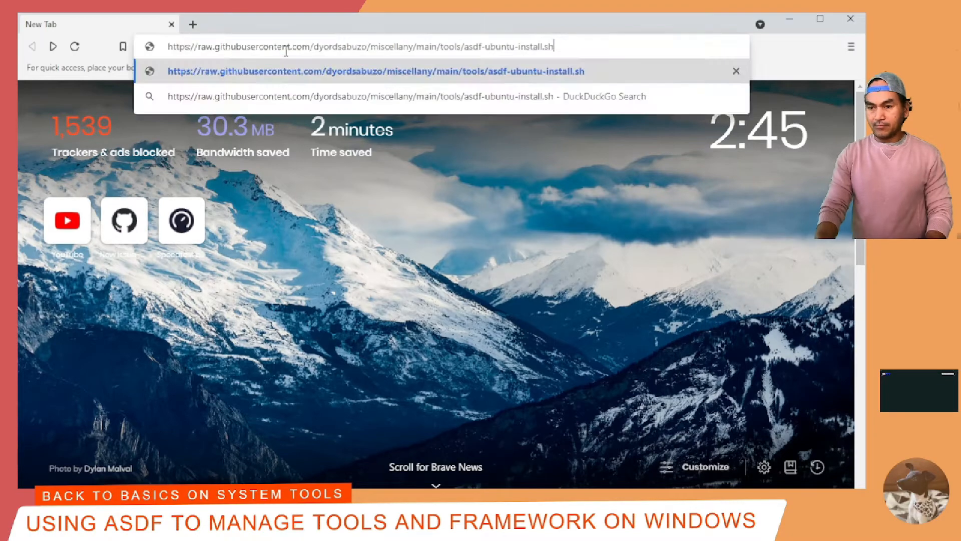
key("Enter")
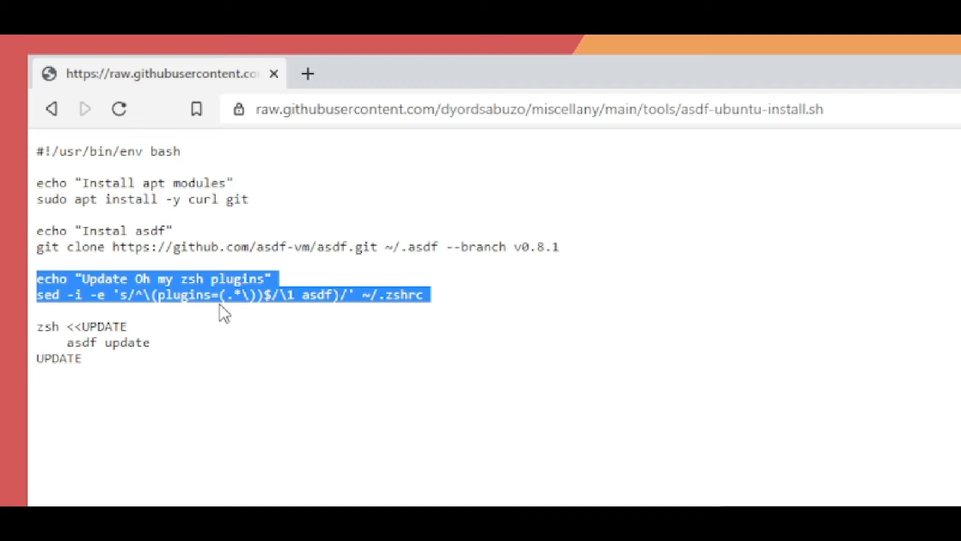
left_click(111, 373)
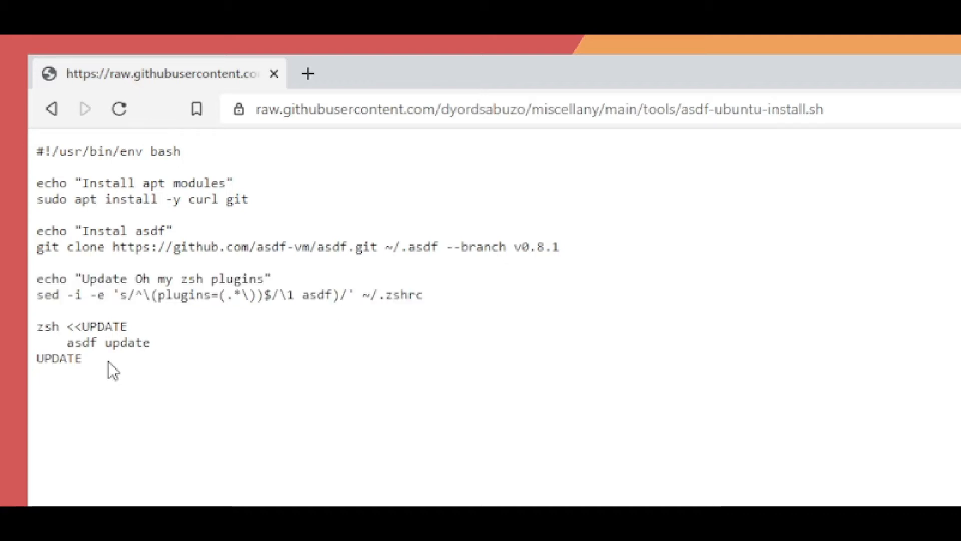
left_click_drag(37, 325, 86, 358)
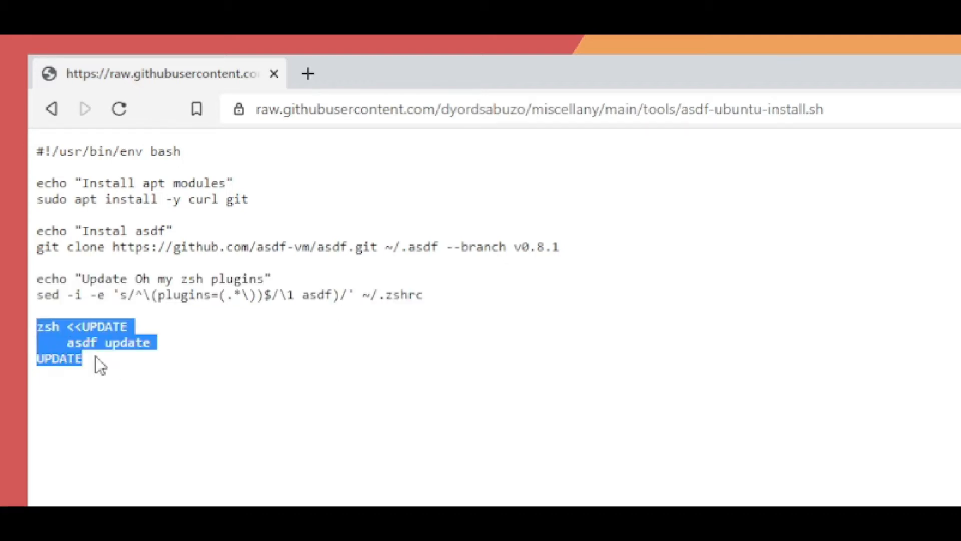
mouse_move(145, 377)
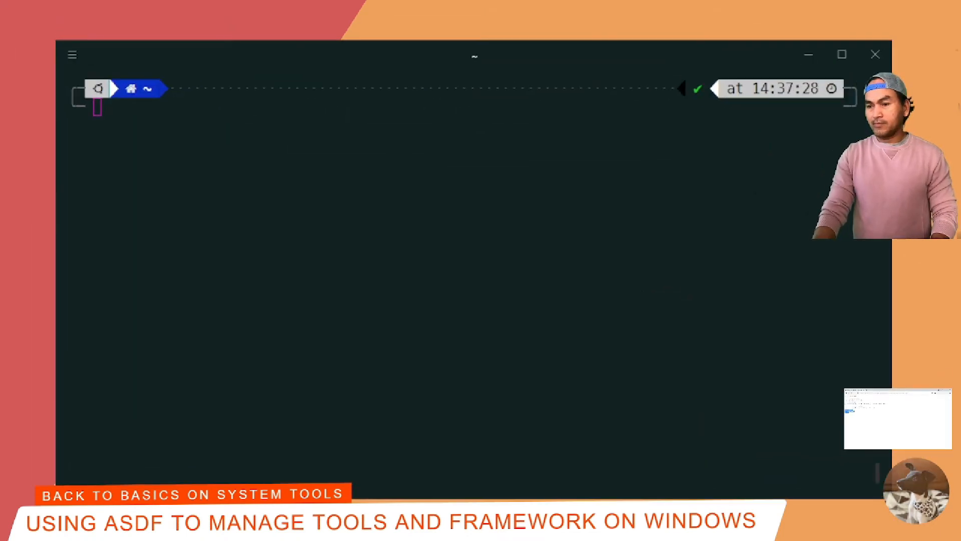
Install asdf v0.8.1 via the curl install script and reload ~/.zshrc
type("sh -c \"$(curl -fsSL https://raw.githubusercontent.com/dyordsabuzo/miscellany/main/tools/asdf-ubuntu-install.sh)\"")
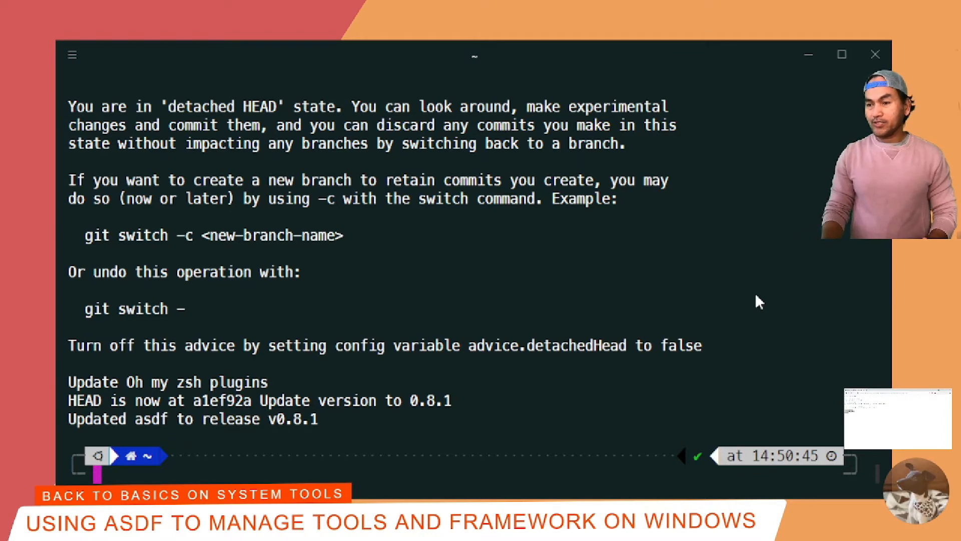
type("source ~/.zshrc")
type("asdf --version")
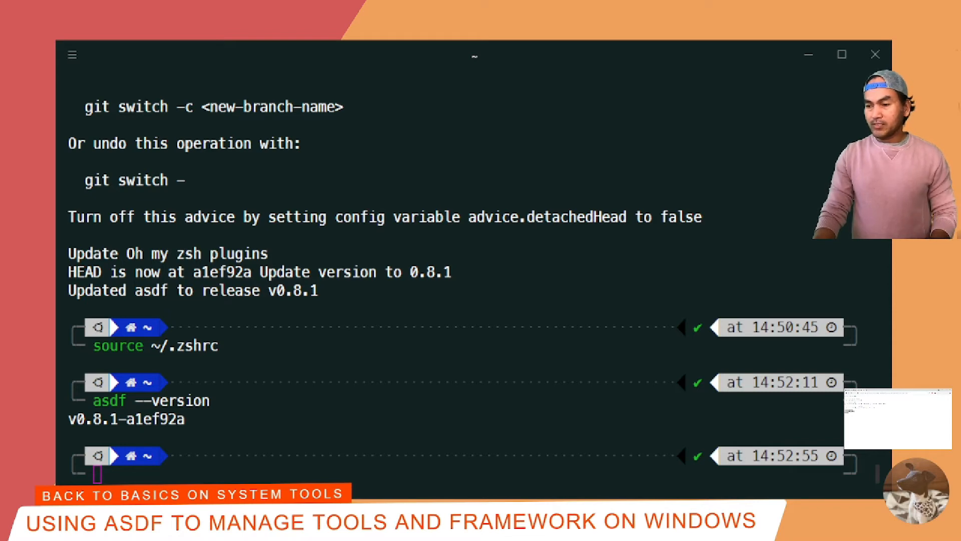
List asdf plugins, add the terraform plugin, and add the python plugin
type("asdf plugin list")
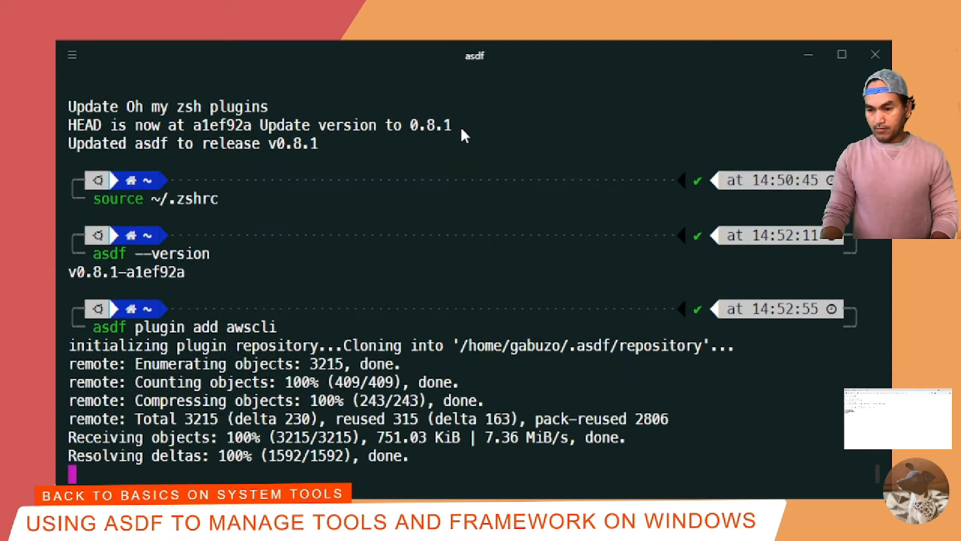
type("asdf plugin add terraform")
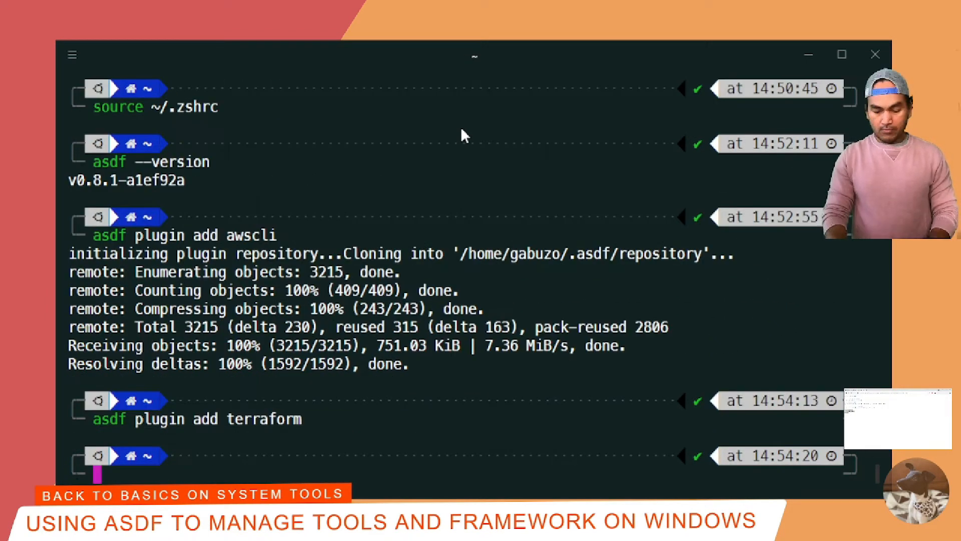
type("asdf plugin add python")
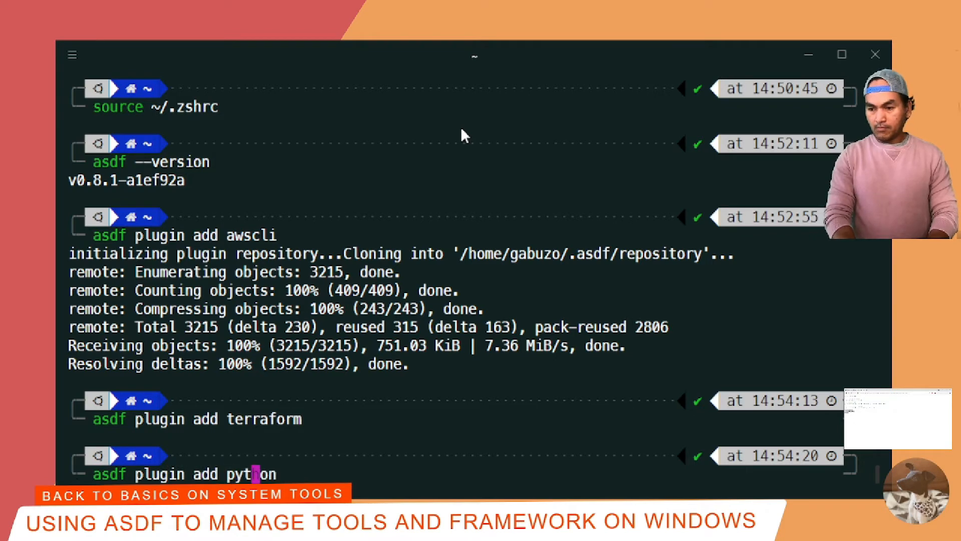
key("Enter")
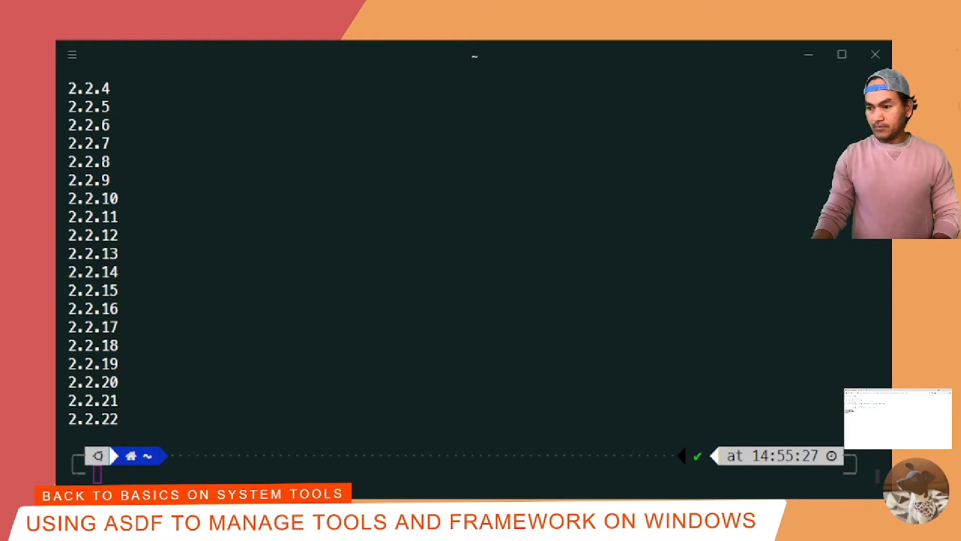
mouse_move(449, 195)
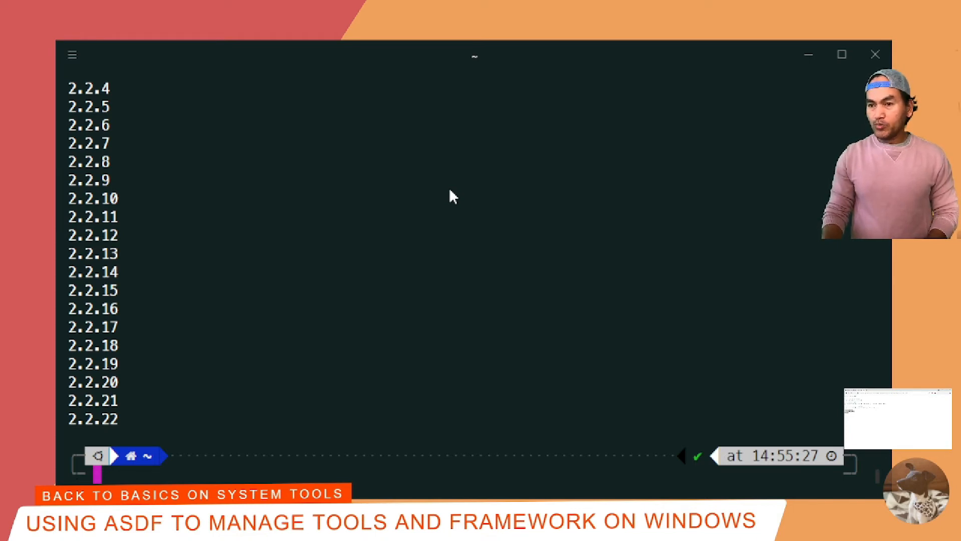
mouse_move(454, 290)
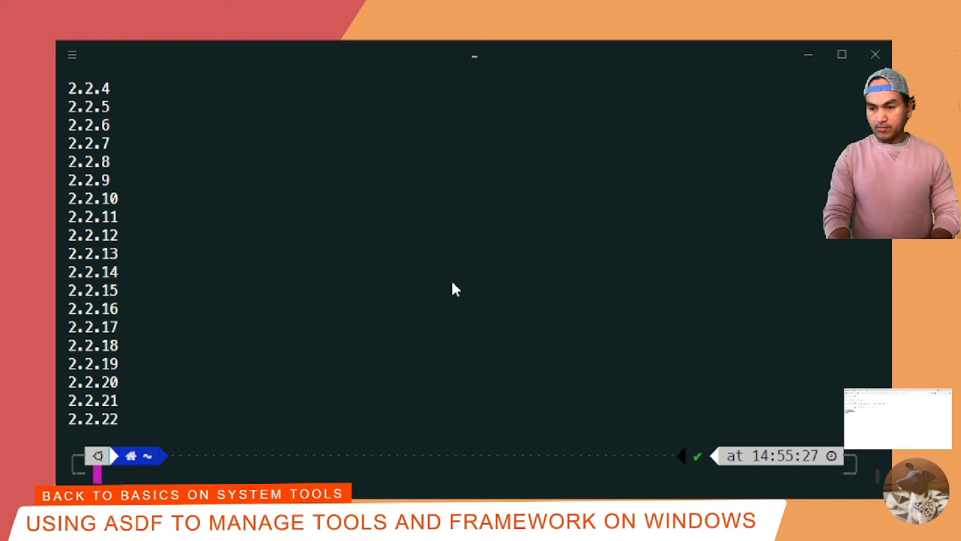
Install awscli 2.2.0 and 2.2.10 with asdf install
type("asdf install")
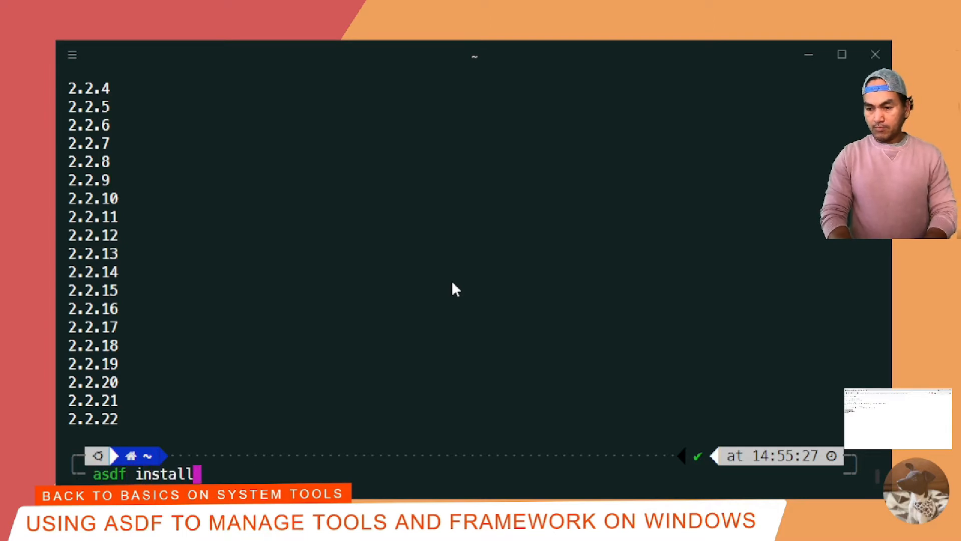
type("awscli 2.2.0")
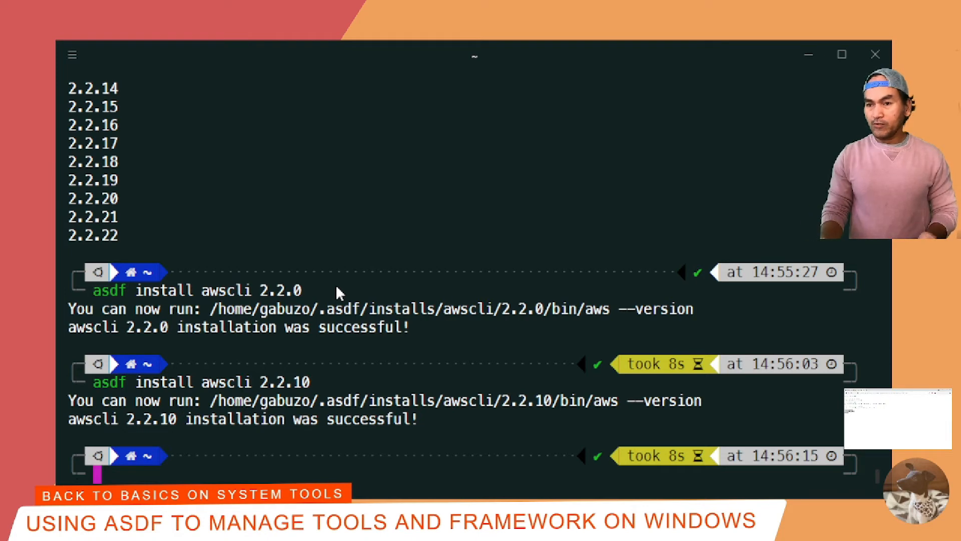
type("asdf install awscli 2.2.10")
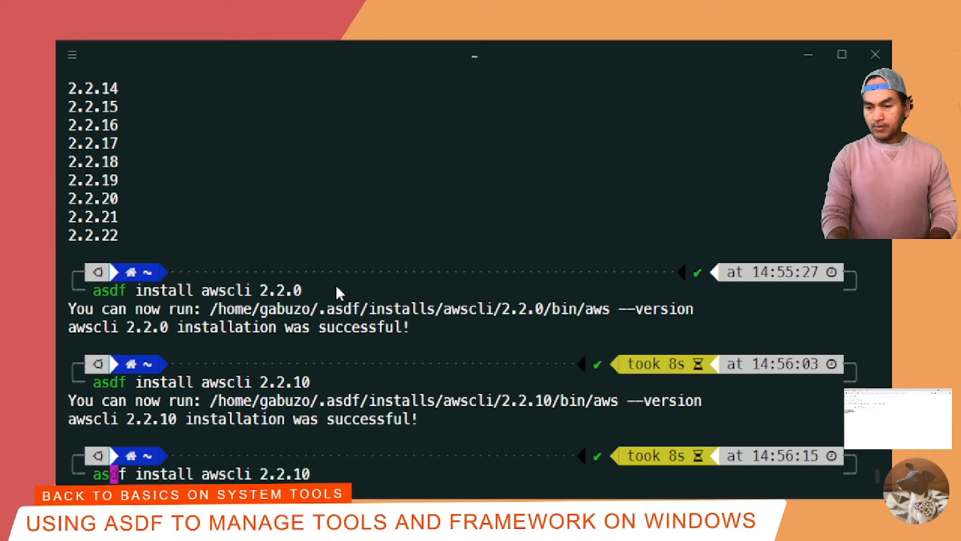
List available terraform versions and install terraform 1.0.0 with asdf
type("asdf list-all ter")
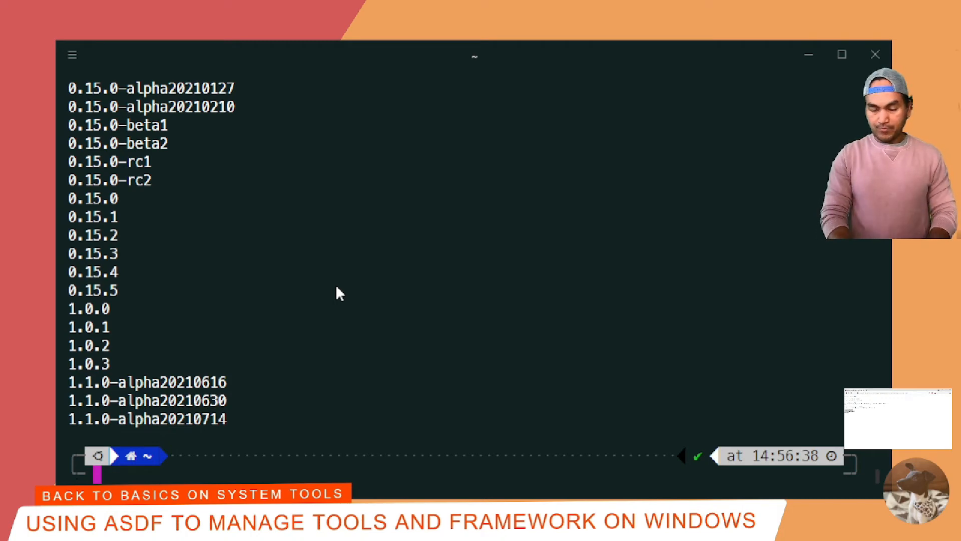
type("asdf install terraform")
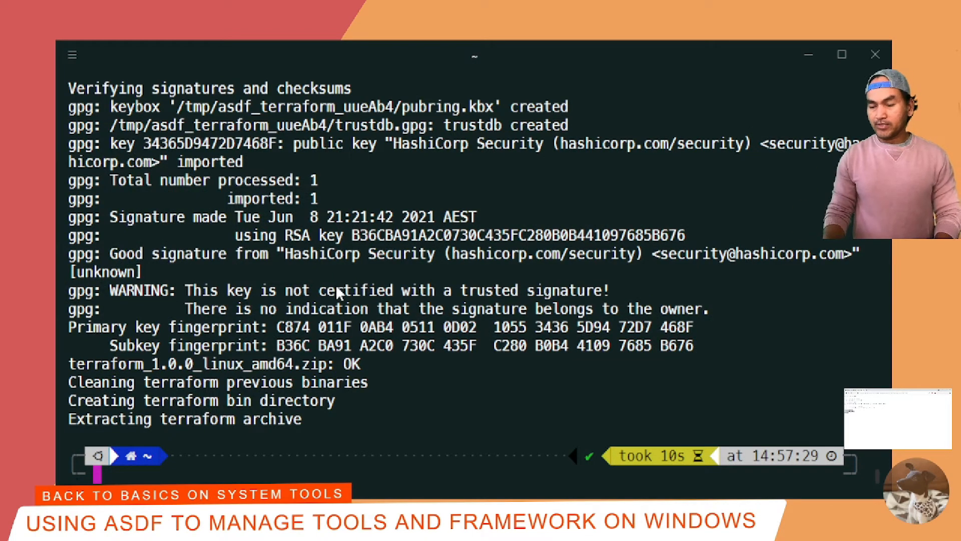
type("asdf list-all terraform")
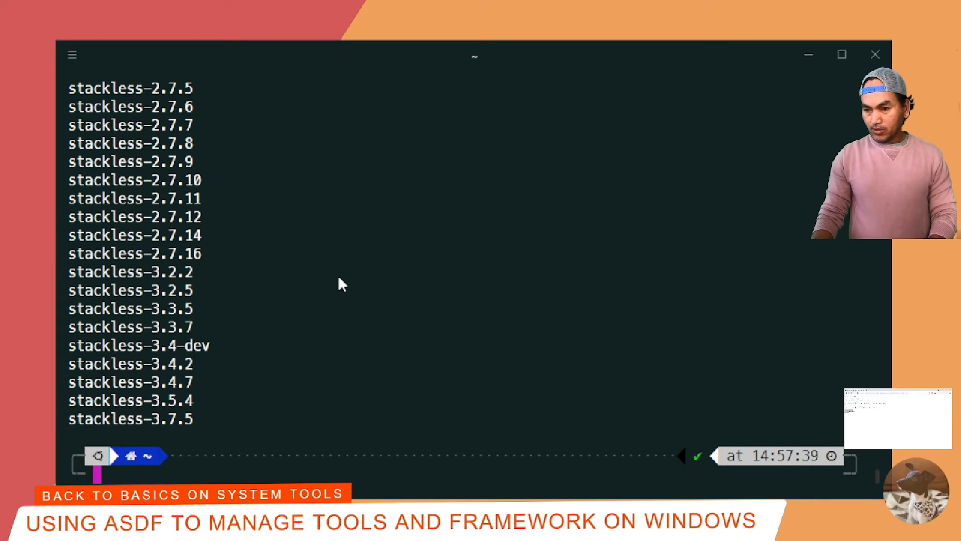
Scroll the installable Python versions list and select a version number
scroll("down", 3)
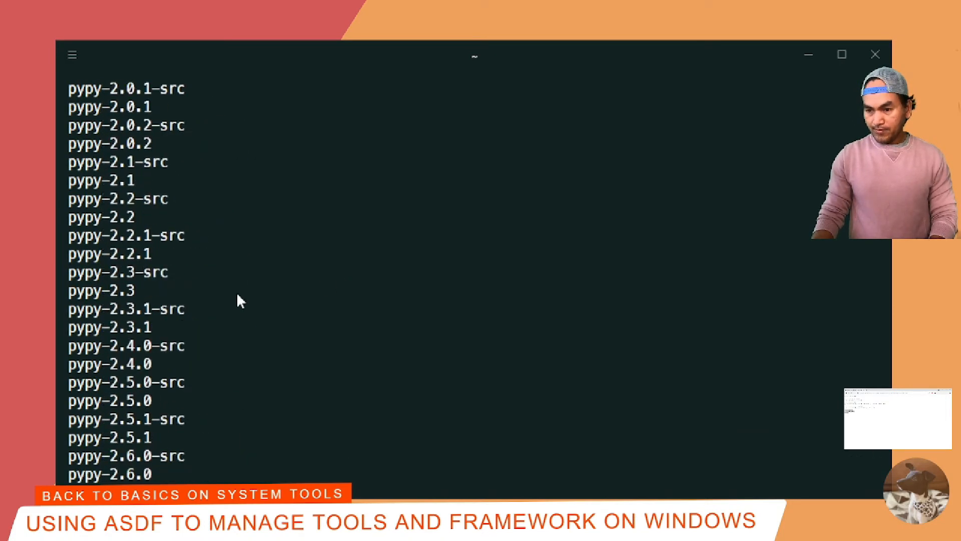
scroll("down", 3)
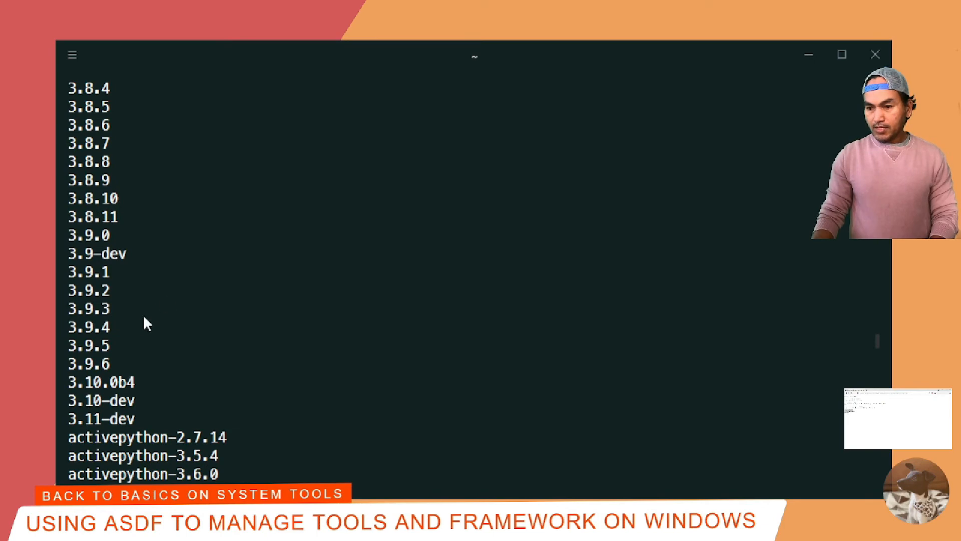
double_click(92, 217)
type("asdf install python 3.8.11")
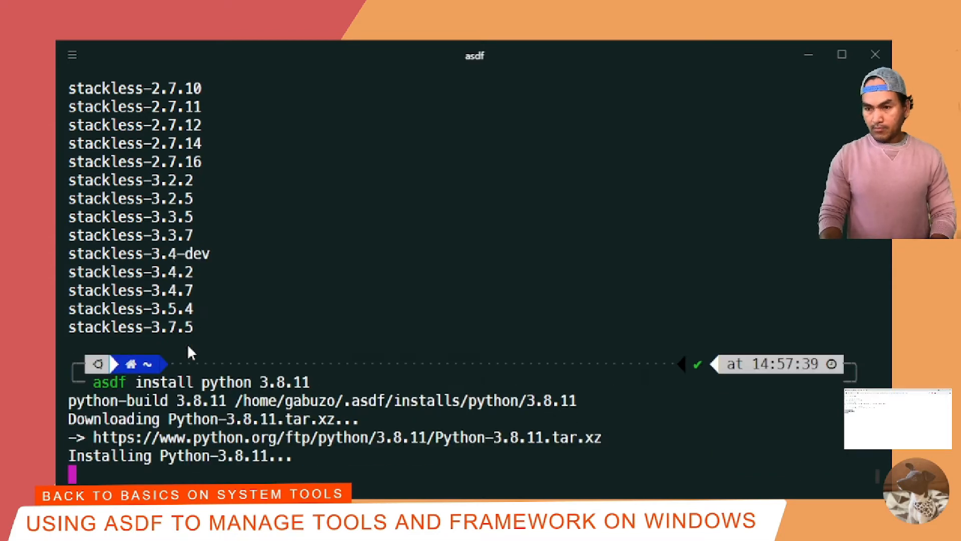
mouse_move(476, 297)
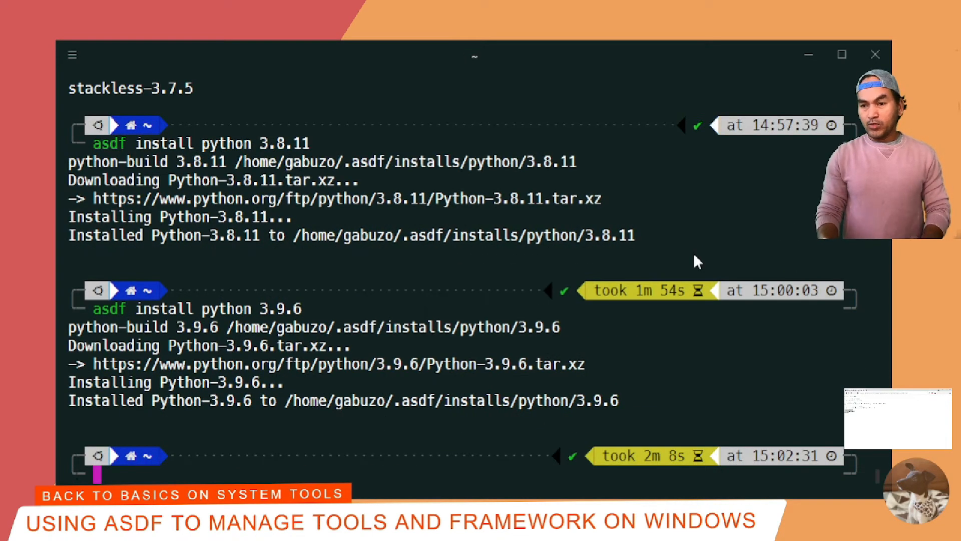
List installable Node.js versions with asdf list-all nodejs and select 15.14.0
type("asdf list-all nod")
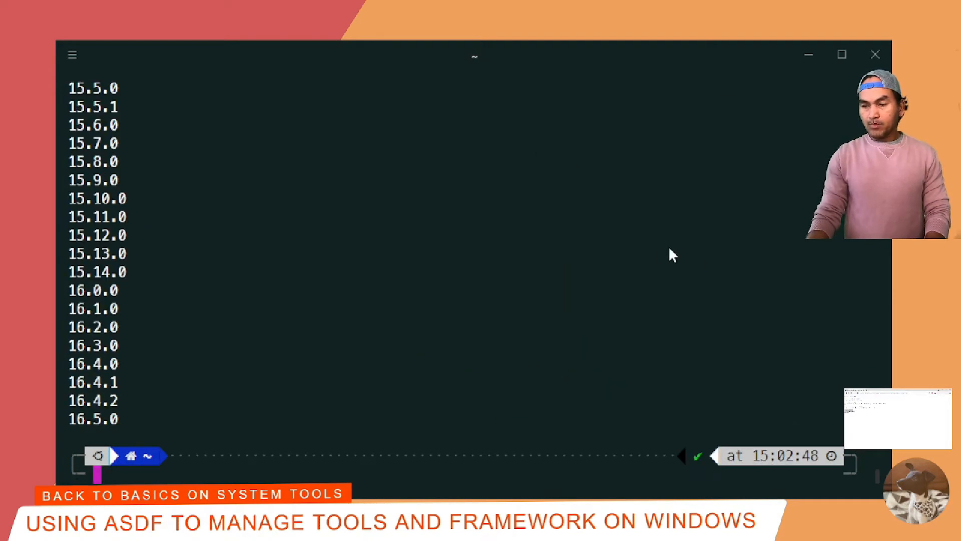
mouse_move(125, 299)
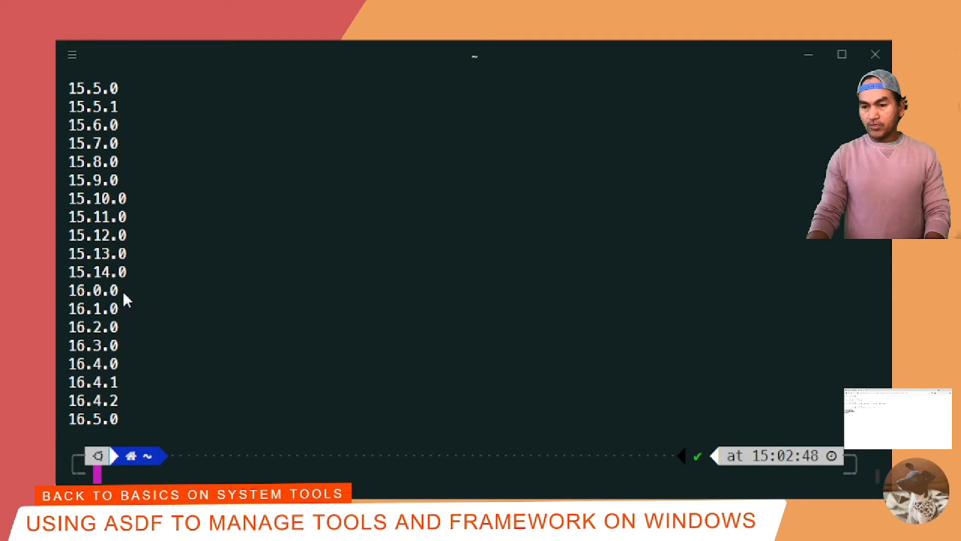
double_click(96, 272)
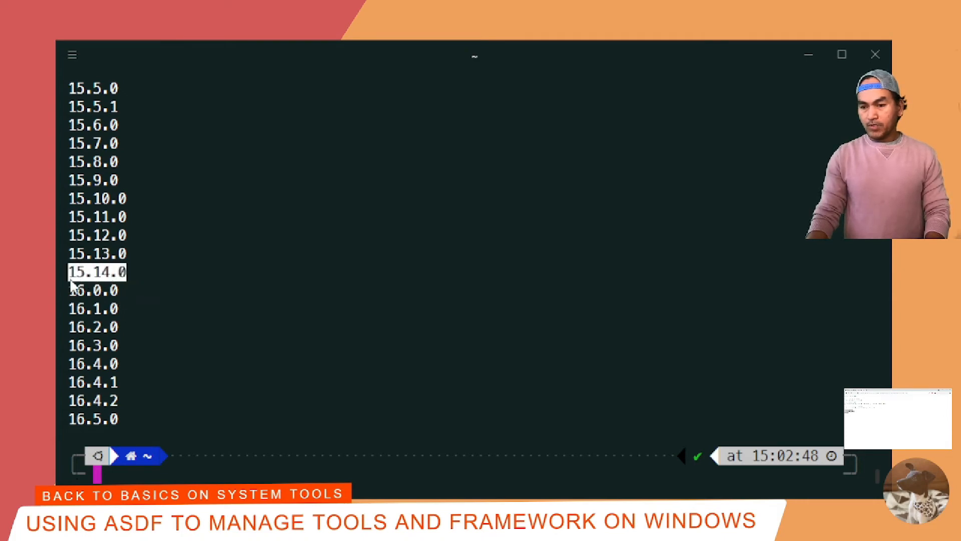
mouse_move(119, 424)
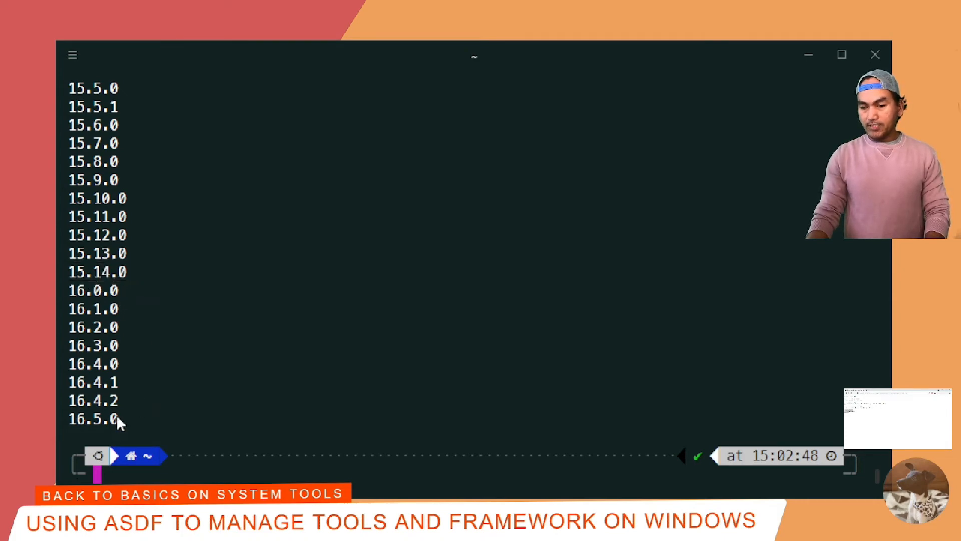
type("asdf list-all nodejs")
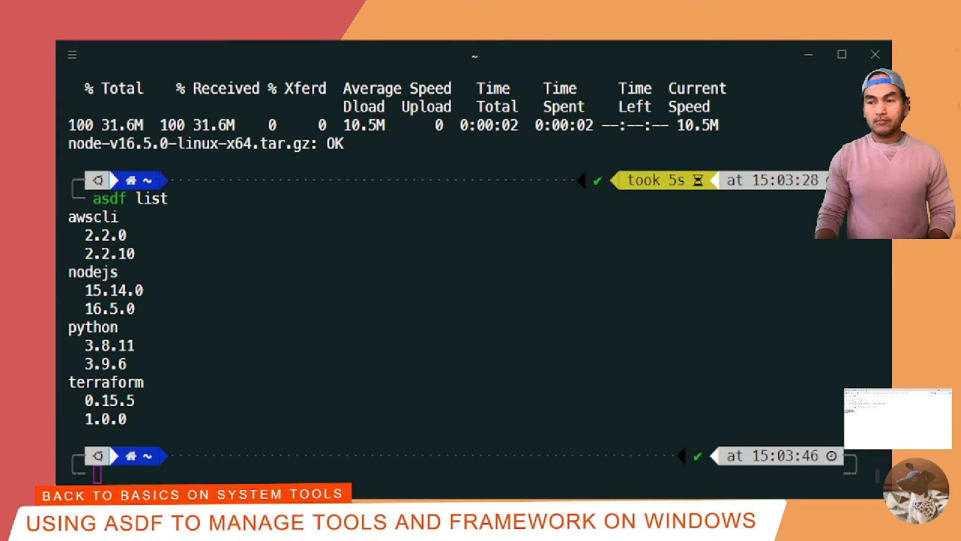
mouse_move(304, 241)
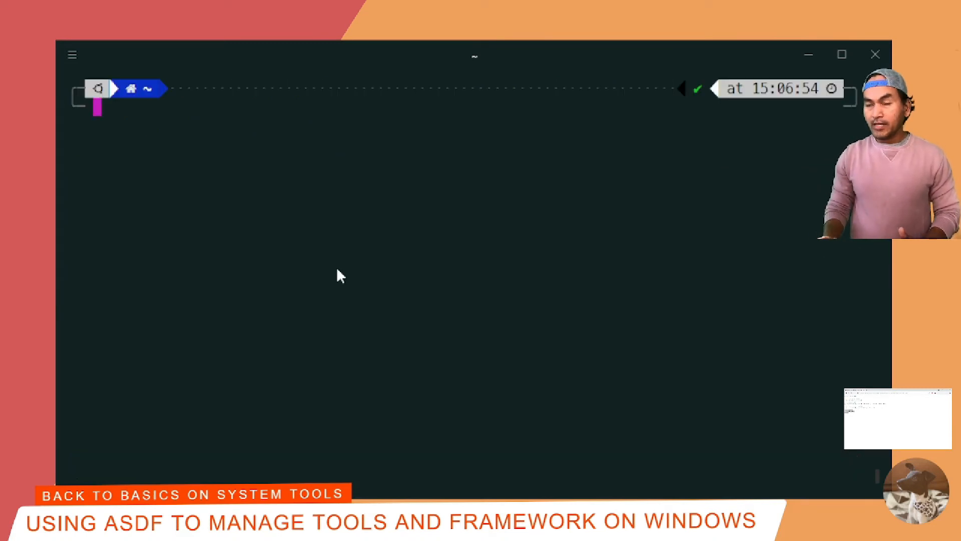
Create workspace-1 and workspace-2 folders, then try the AWS CLI inside workspace-1
type("mkdir -p workspace-1")
type("mkdir -p workspace-2")
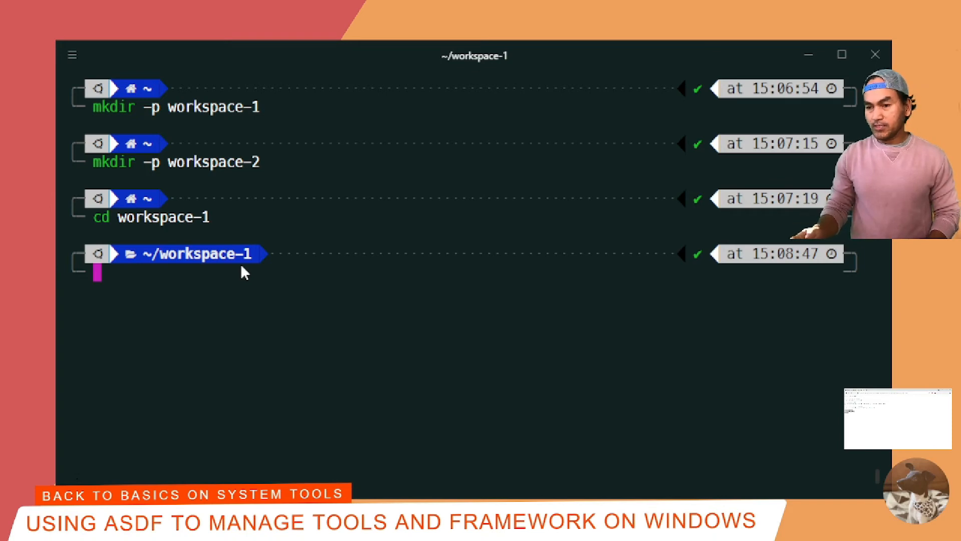
type("aws s3 ls")
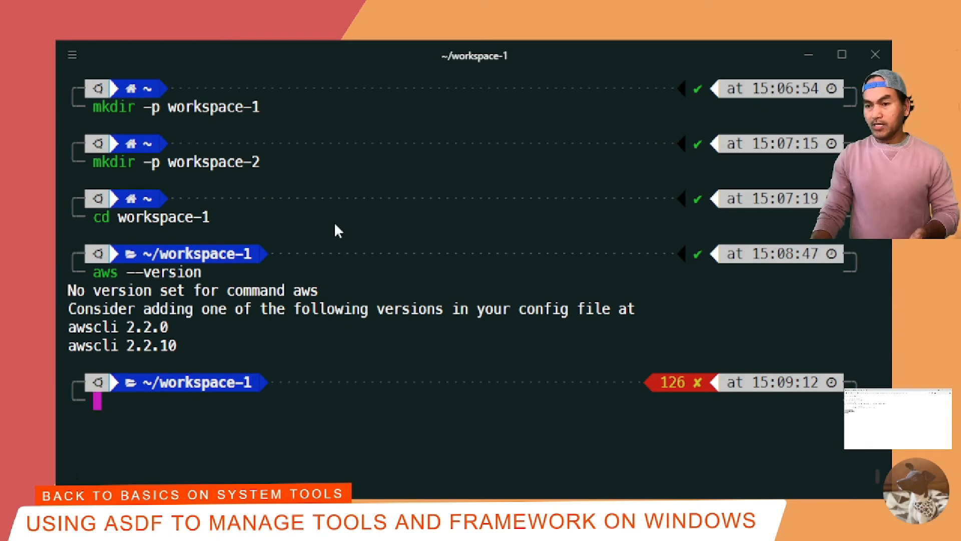
Check the terraform version in workspace-1, then pin awscli 2.2.0 locally
type("terraform --version\\")
type("node --version")
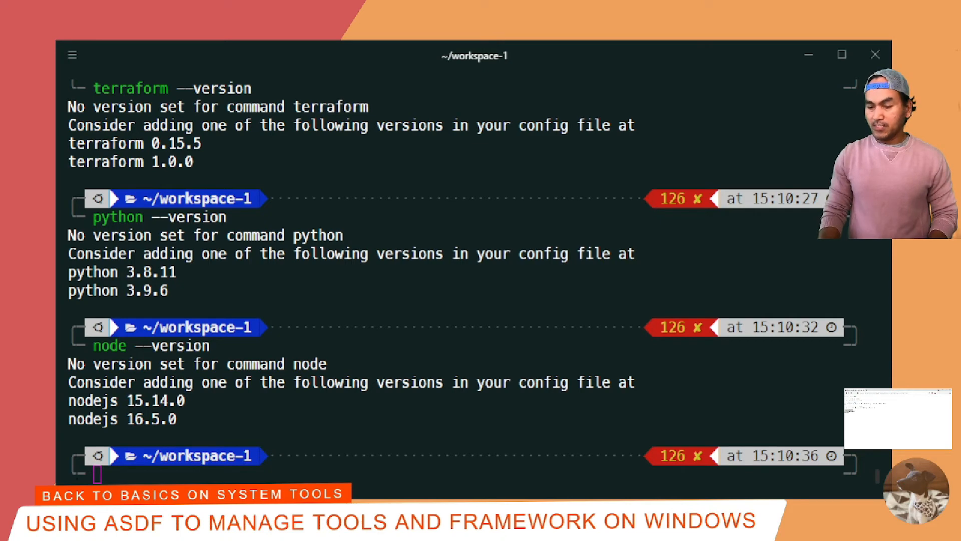
mouse_move(397, 265)
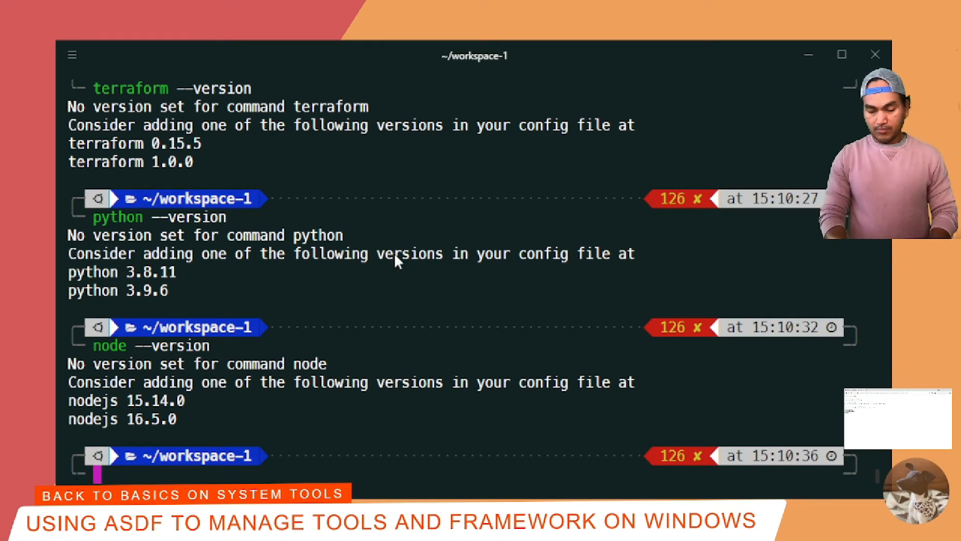
type("asdf local awscli 2.2.0")
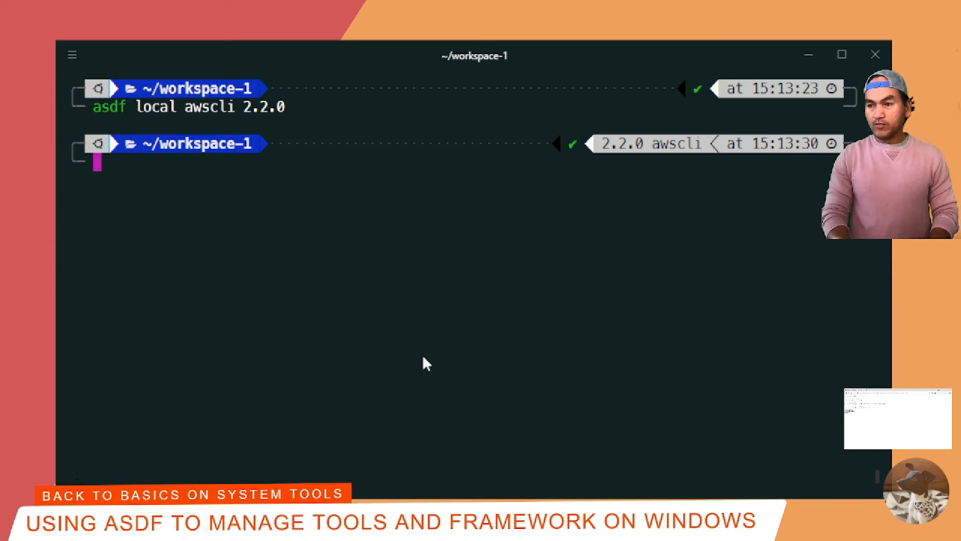
List workspace-1 contents with ls -al to reveal the .tool-versions file
type("ls -al")
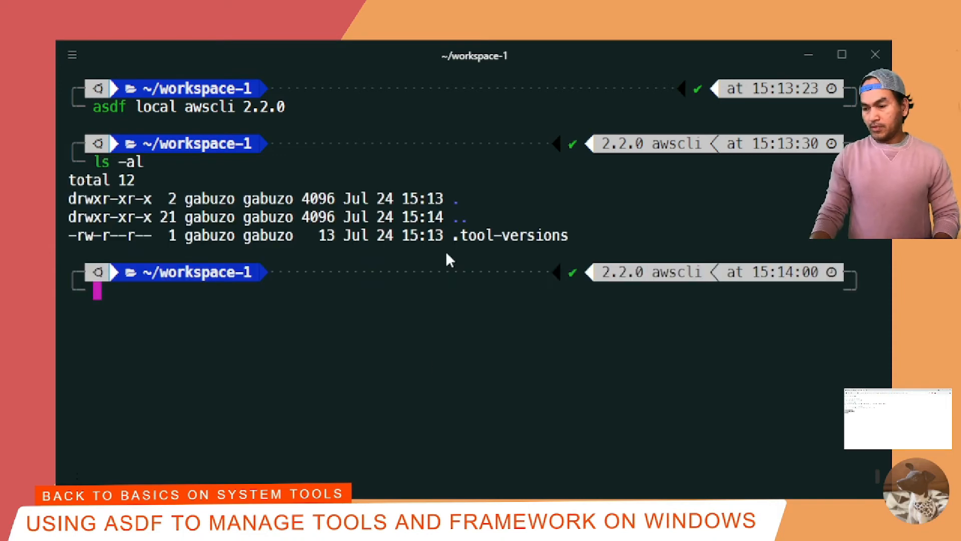
mouse_move(460, 323)
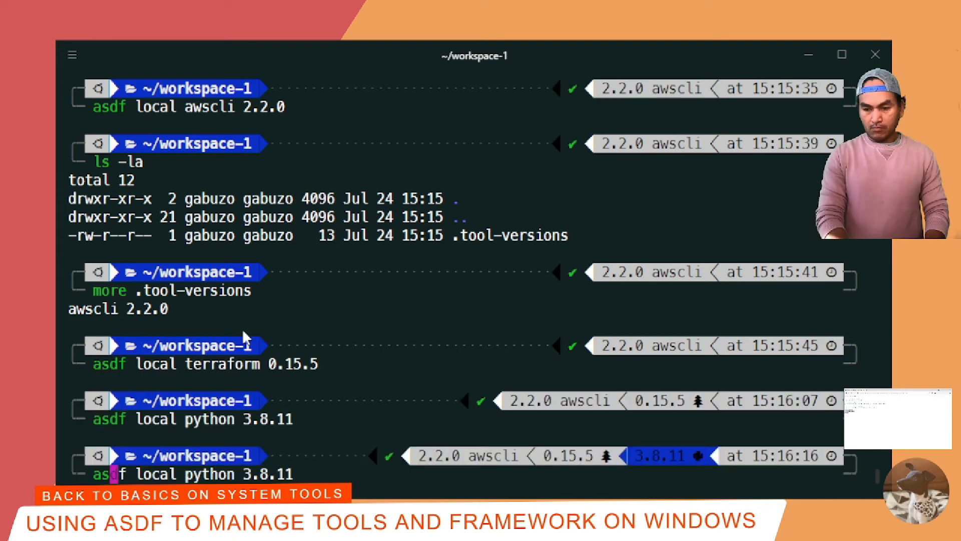
Pin nodejs 15.14.0 in workspace-1 and confirm awscli 2.2.0, terraform 0.15.5, python 3.8.11
type("nodejs 15.14.0")
type("more .tool-versions")
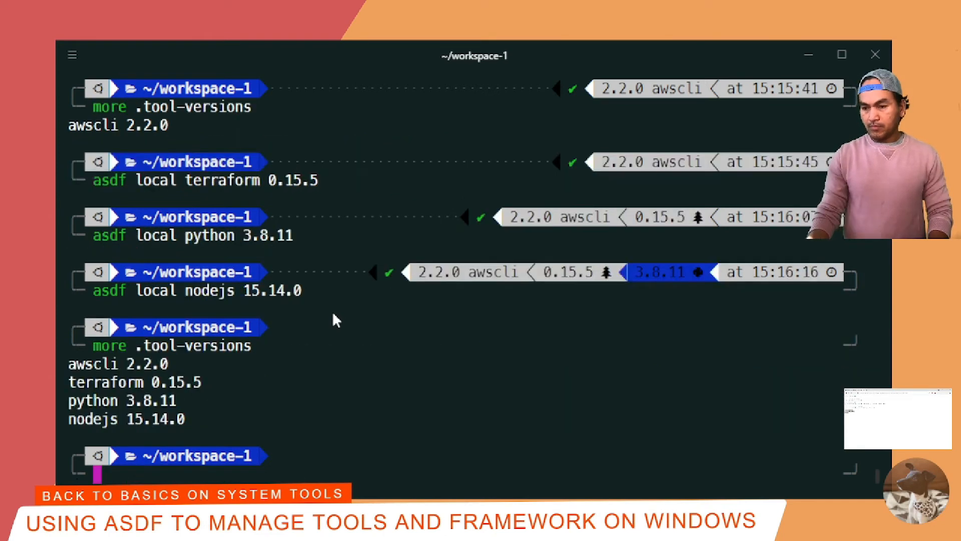
mouse_move(328, 325)
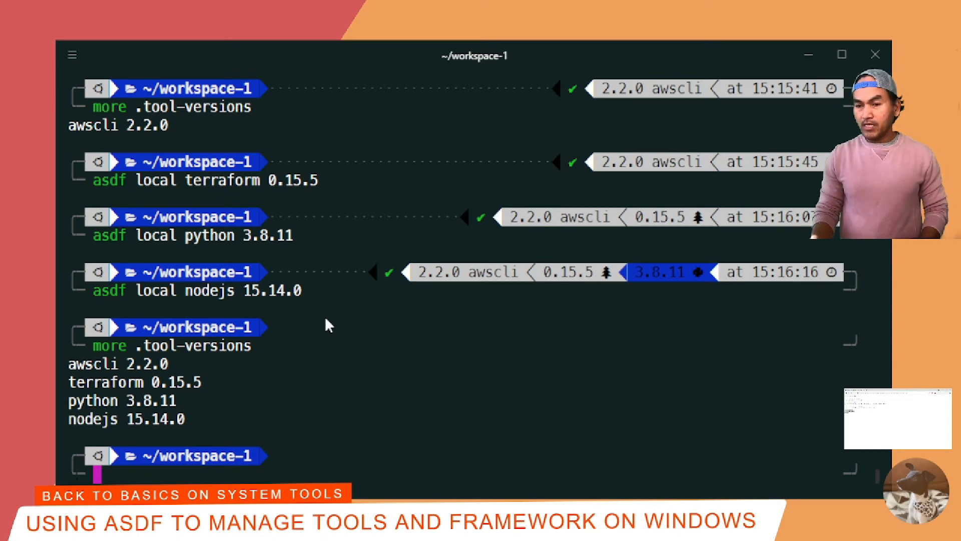
mouse_move(328, 354)
type("python --versio")
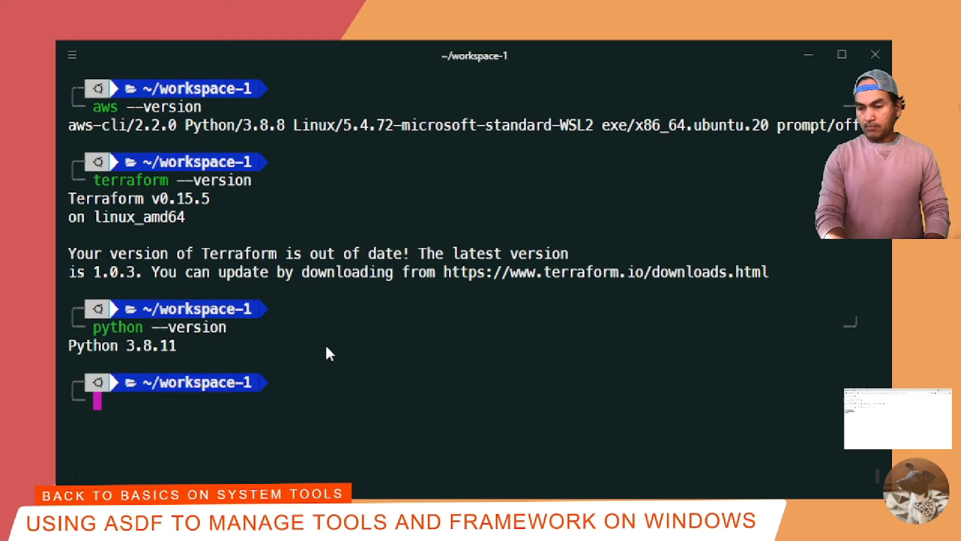
Confirm node reports v15.14.0, then move into workspace-2
type("node --version")
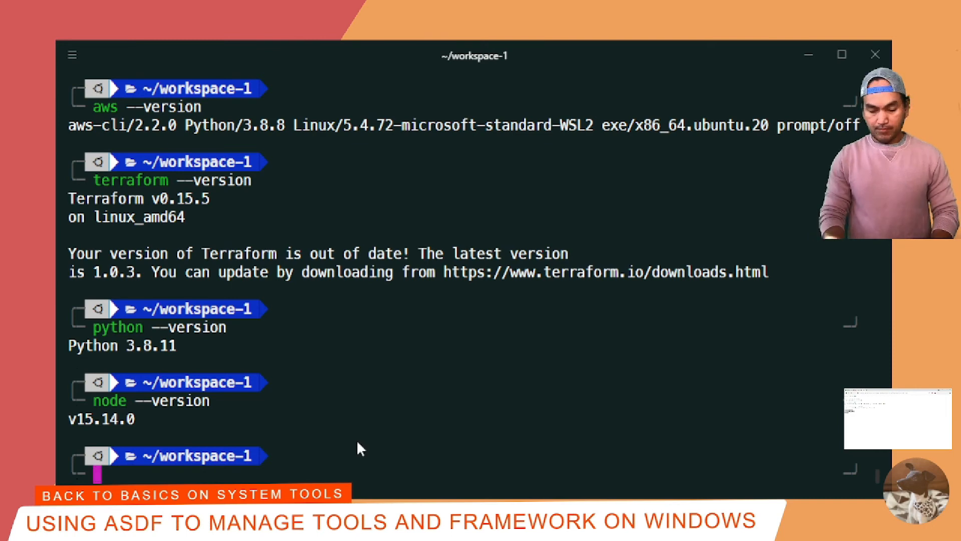
type("cd ../workspace-2")
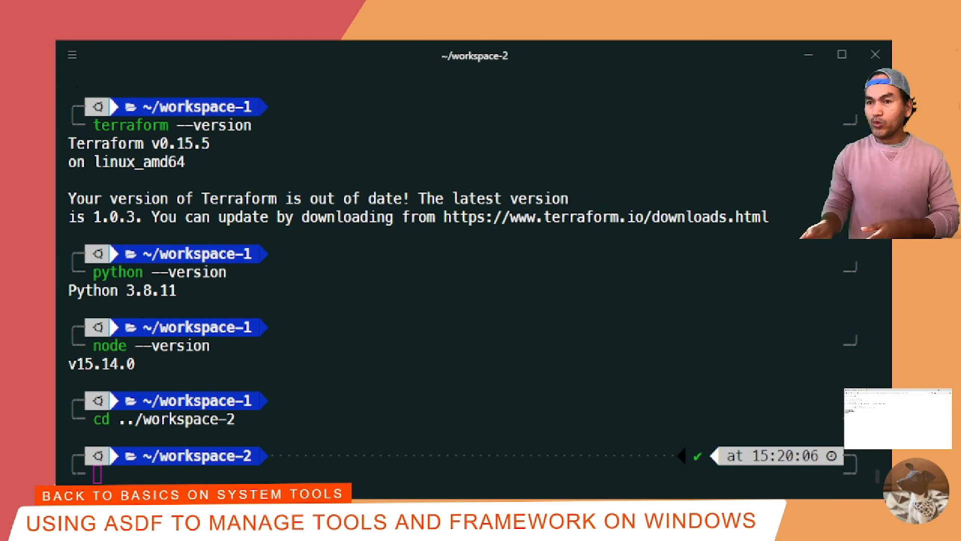
mouse_move(279, 174)
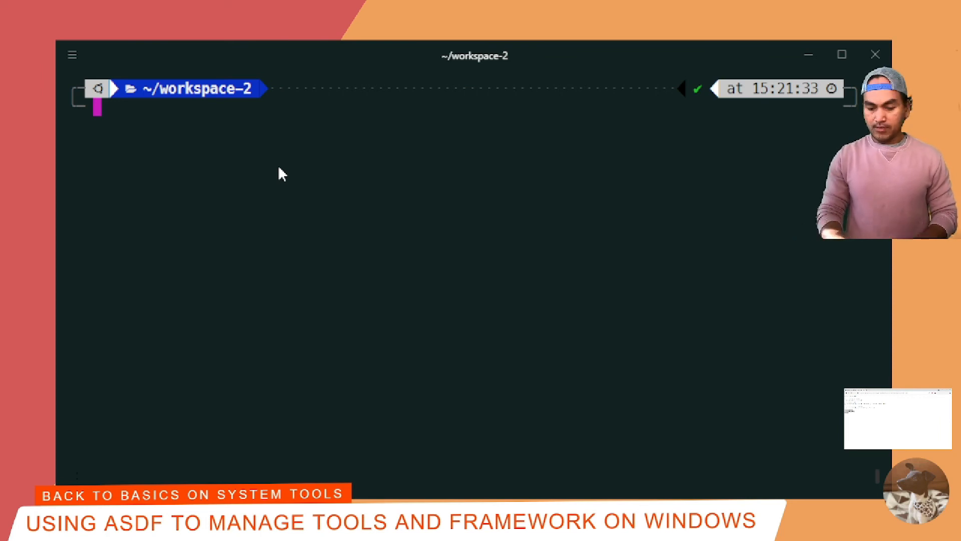
Check the aws version in workspace-2, which offers awscli 2.2.0 or 2.2.10
type("aws --version")
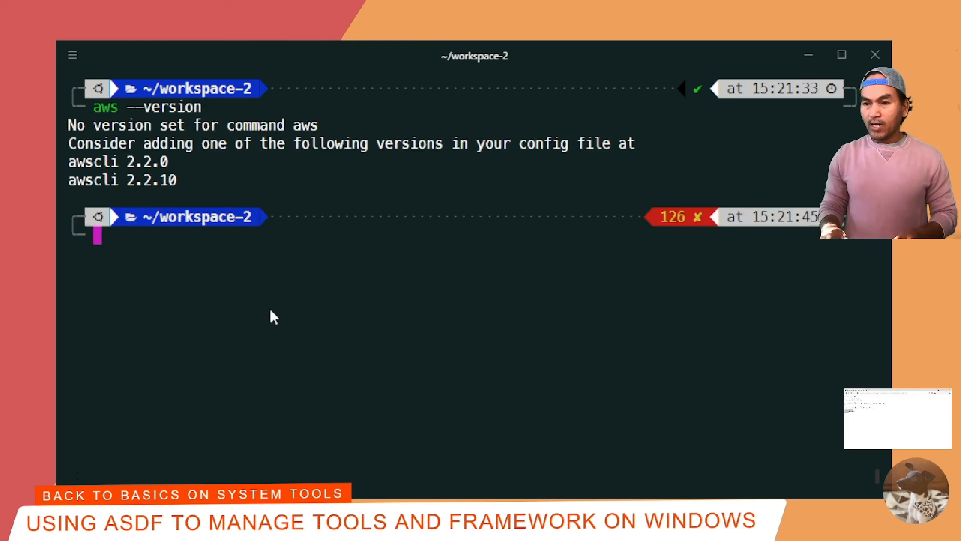